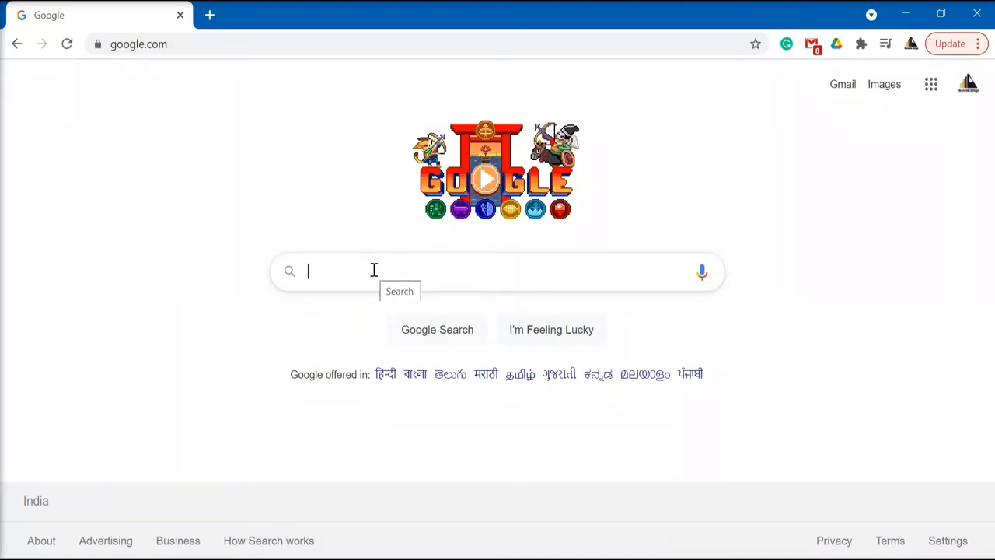
# Search Google for 'cran r' to find the Comprehensive R Archive Network
pyautogui.write('cran')
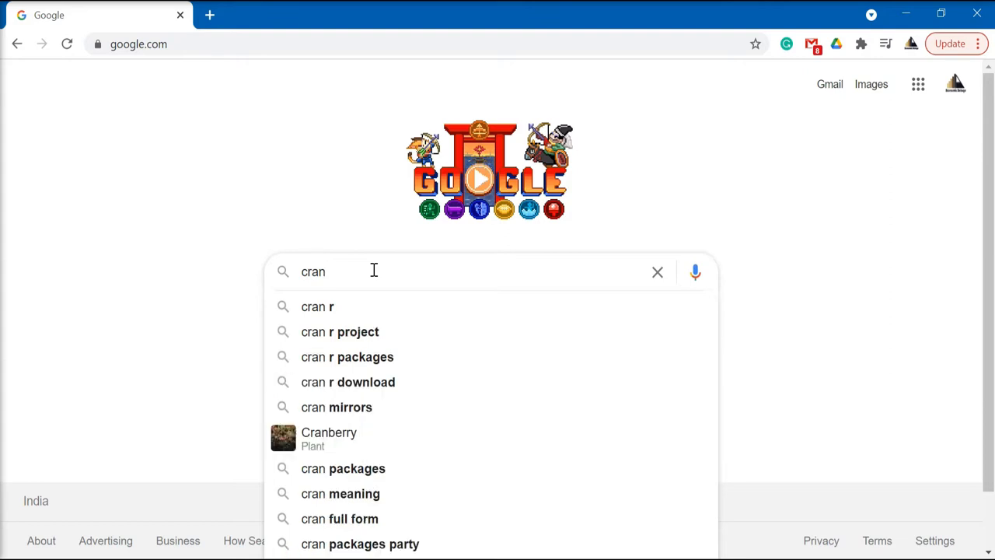
pyautogui.click(317, 304)
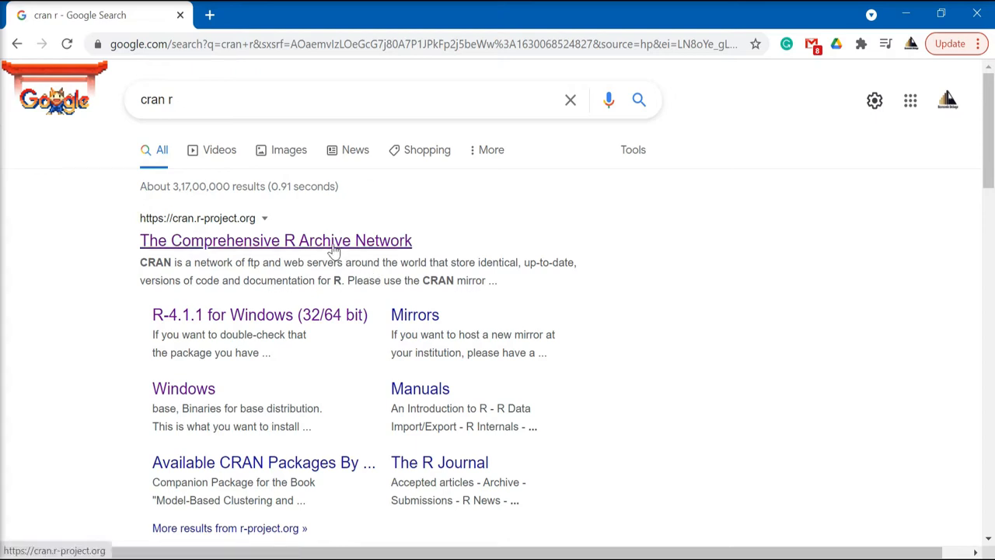
# From the CRAN site reach the R for Windows page and download the R 4.1.1 installer
pyautogui.click(275, 239)
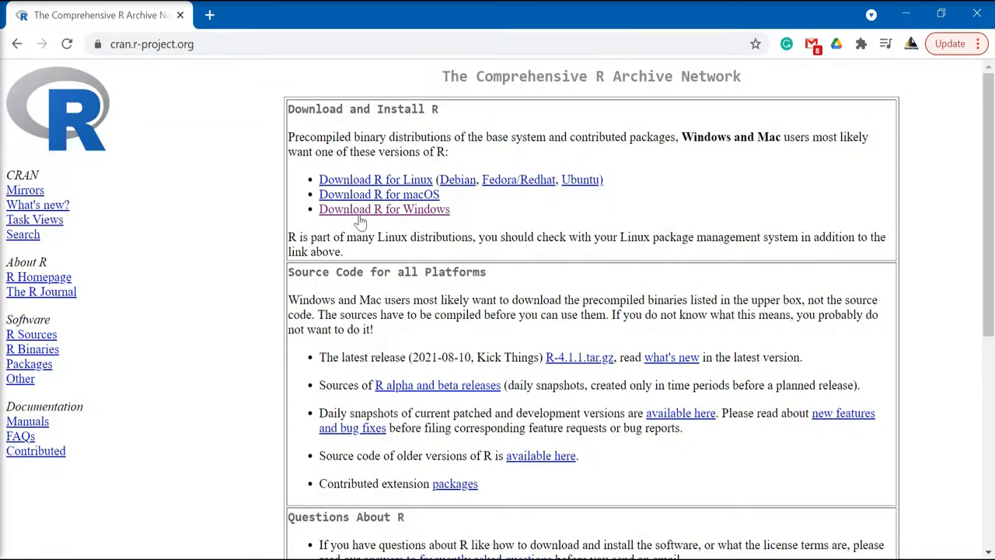
pyautogui.moveTo(384, 208)
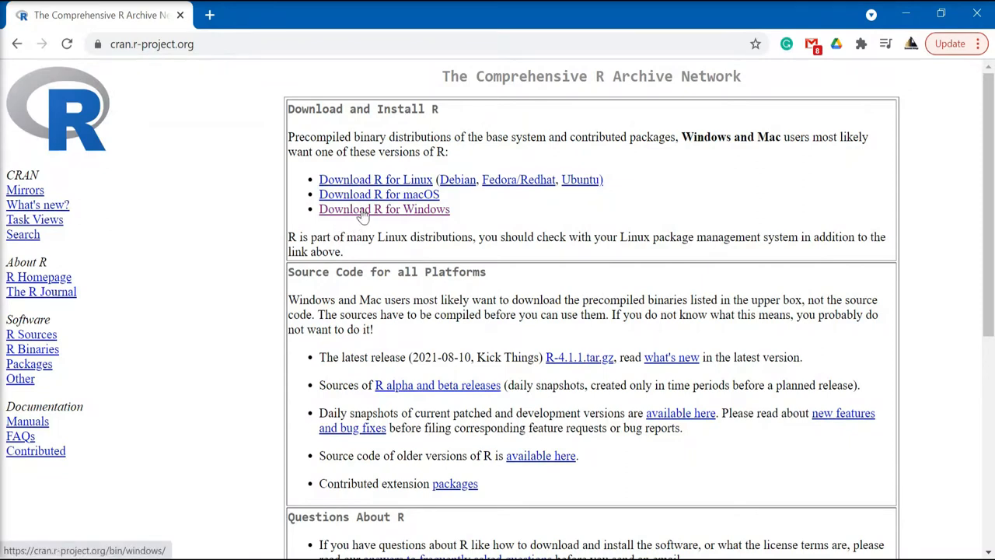
pyautogui.click(383, 208)
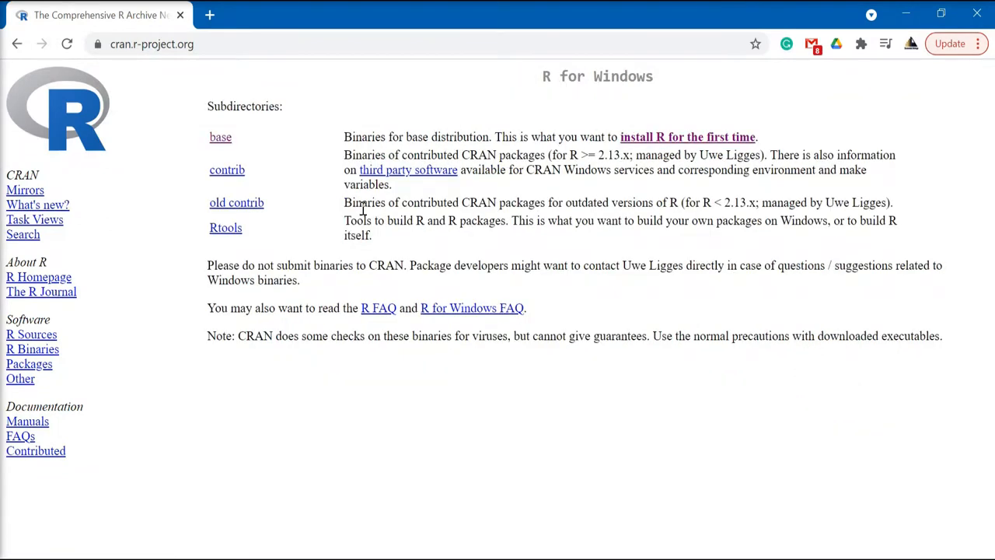
pyautogui.moveTo(221, 140)
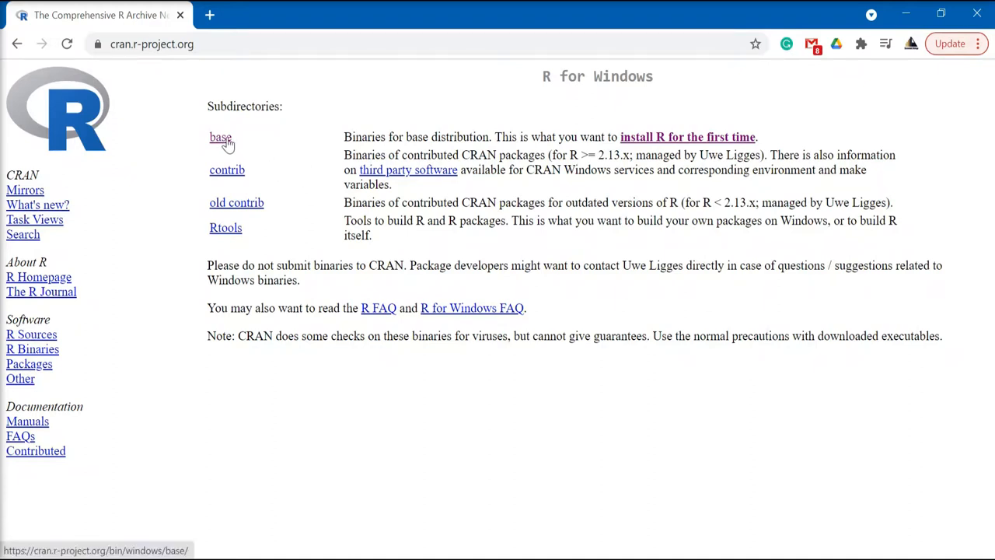
pyautogui.moveTo(640, 146)
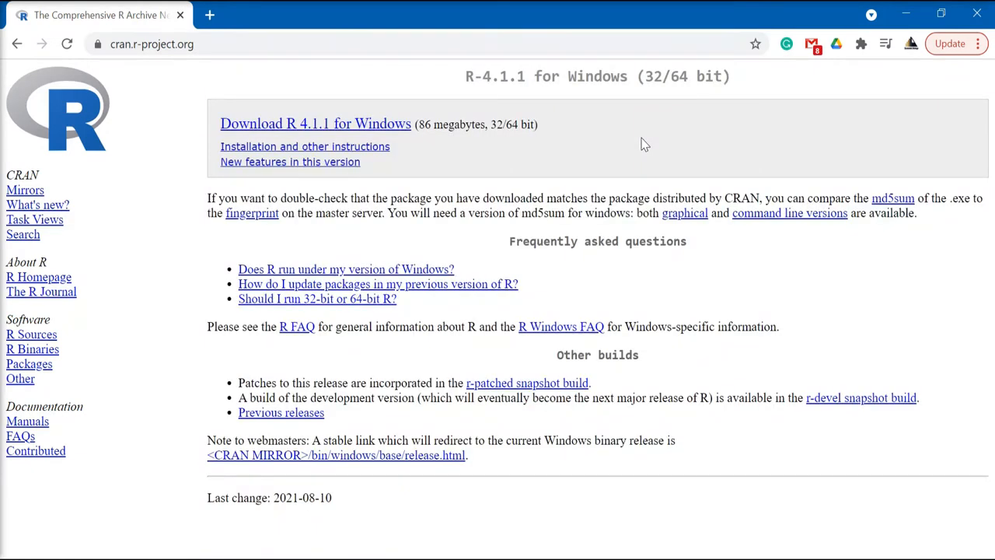
pyautogui.moveTo(396, 127)
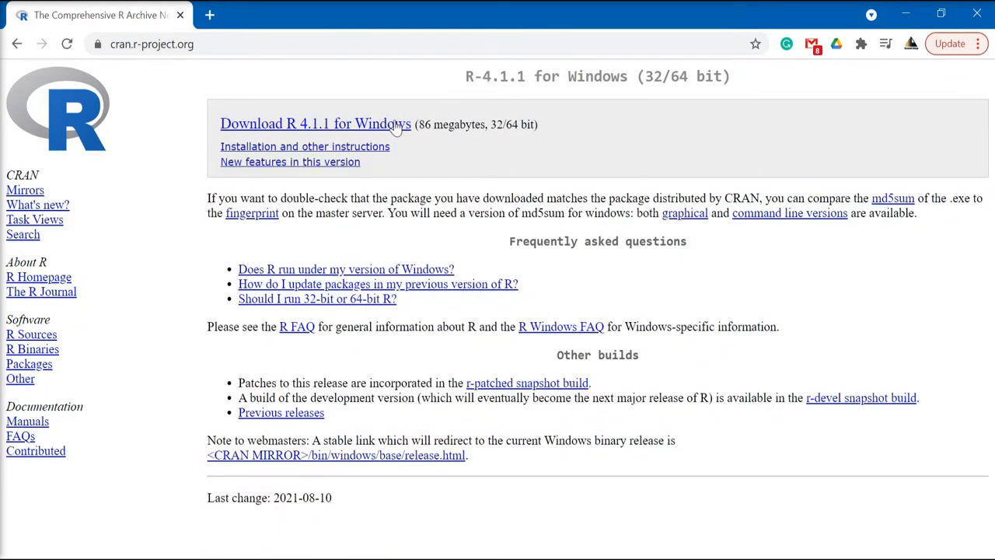
pyautogui.moveTo(395, 125)
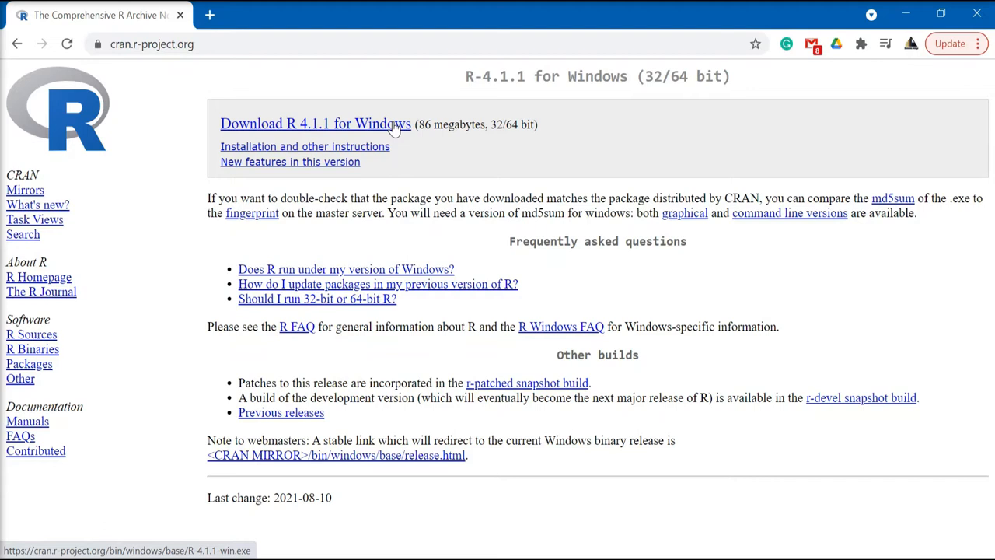
pyautogui.click(314, 125)
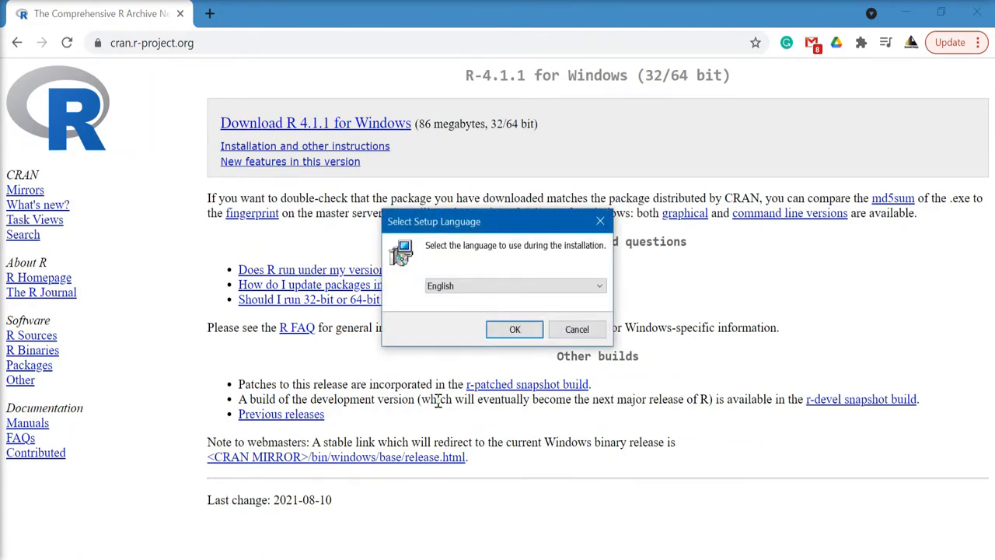
pyautogui.moveTo(510, 320)
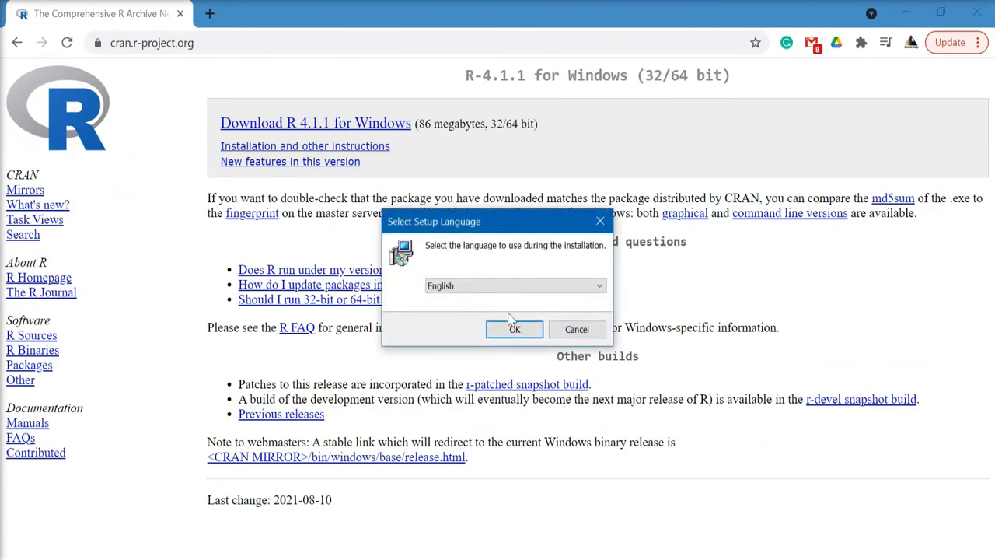
# Confirm English as setup language and accept the GNU General Public License information
pyautogui.click(513, 330)
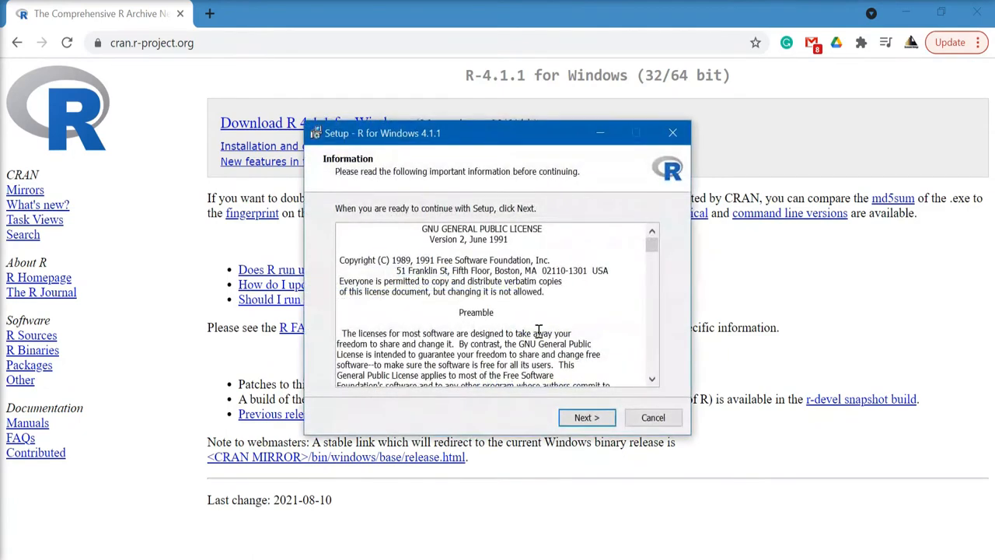
pyautogui.scroll(-3)
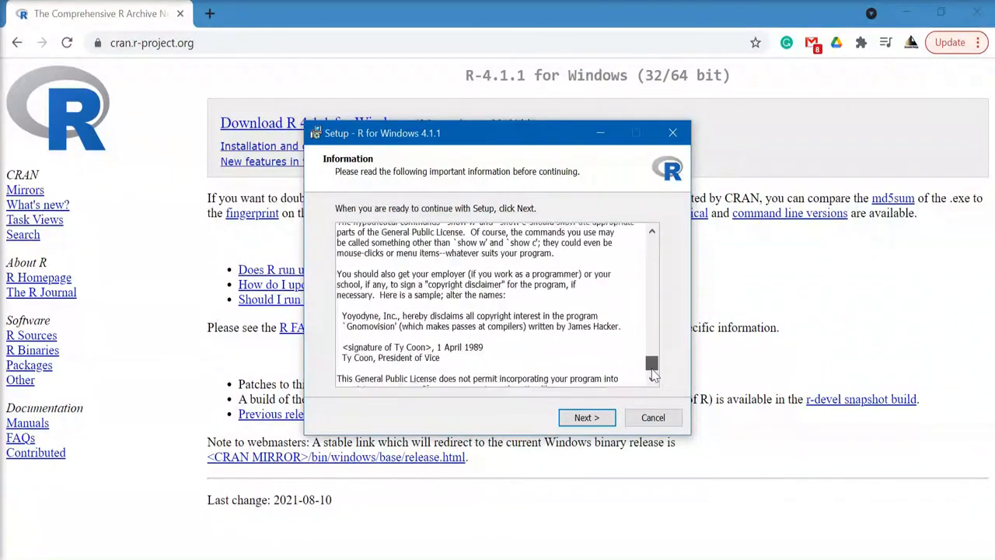
pyautogui.scroll(-3)
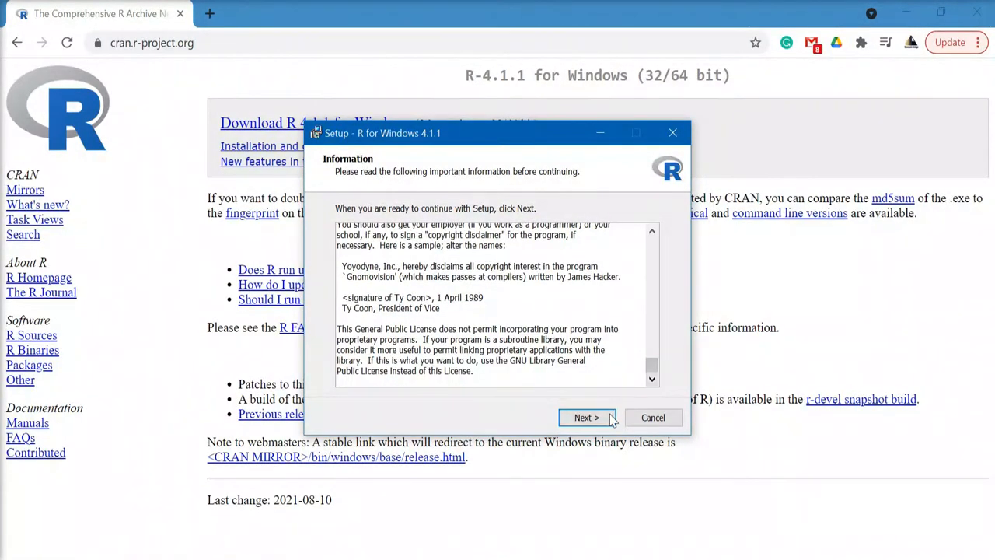
pyautogui.click(586, 417)
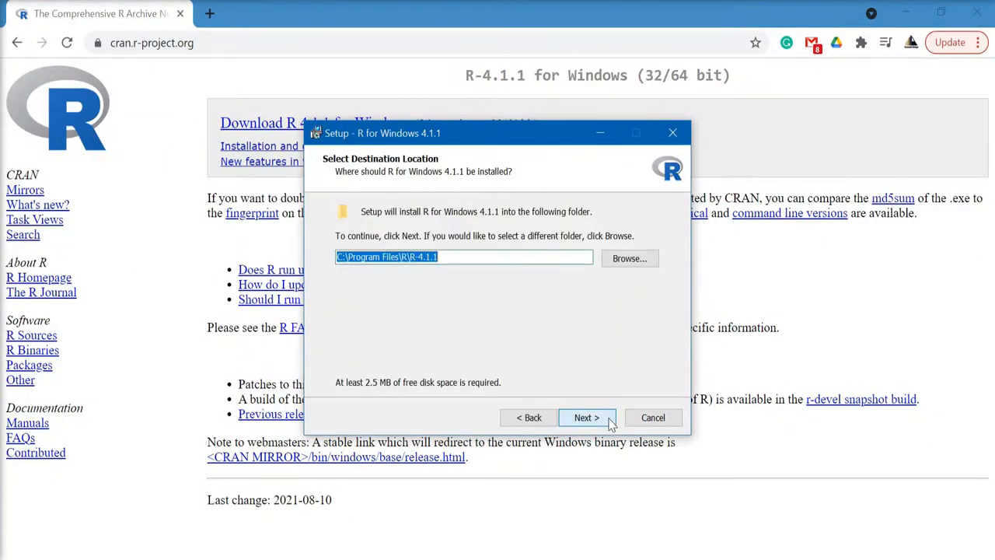
pyautogui.moveTo(609, 378)
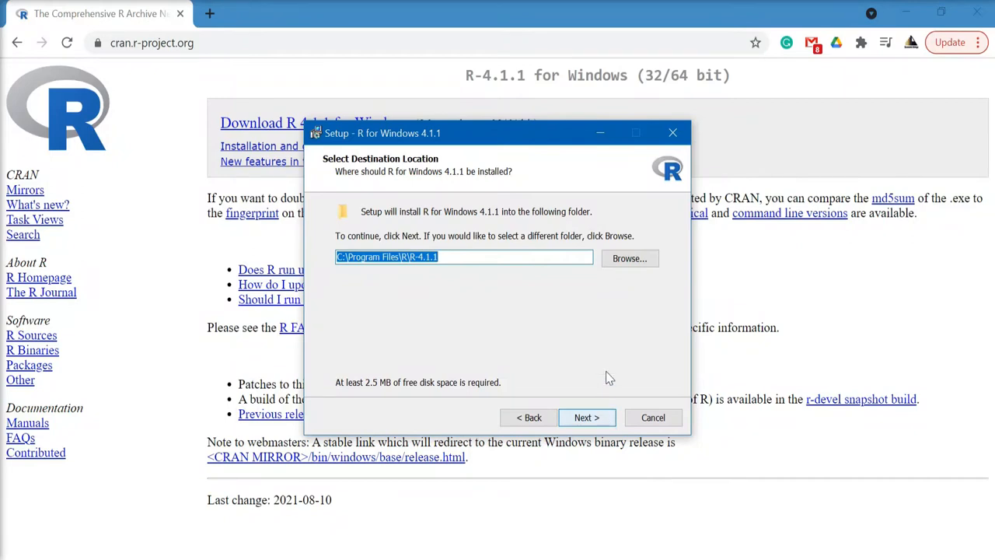
pyautogui.moveTo(630, 258)
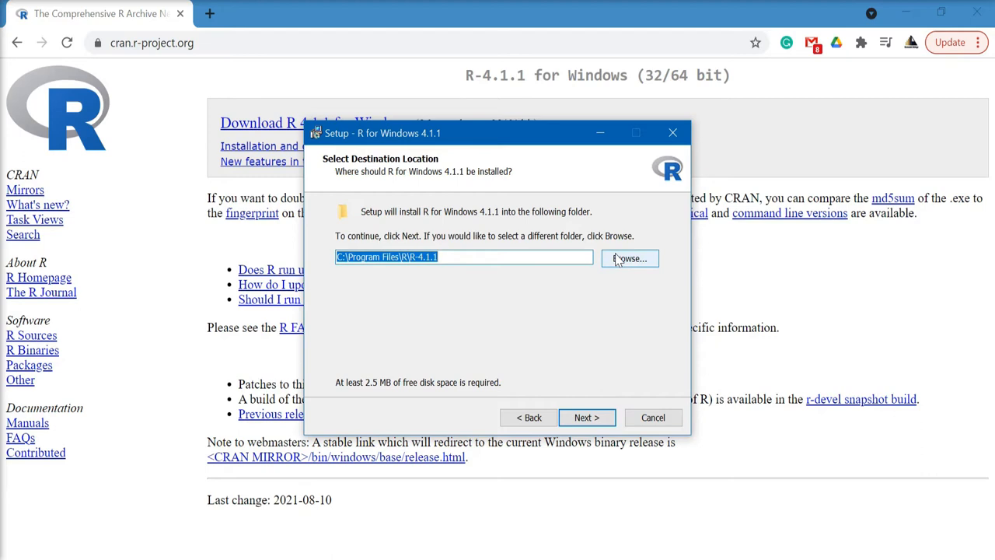
# Browse install locations but keep the default C:\Program Files\R\R-4.1.1 folder
pyautogui.click(628, 258)
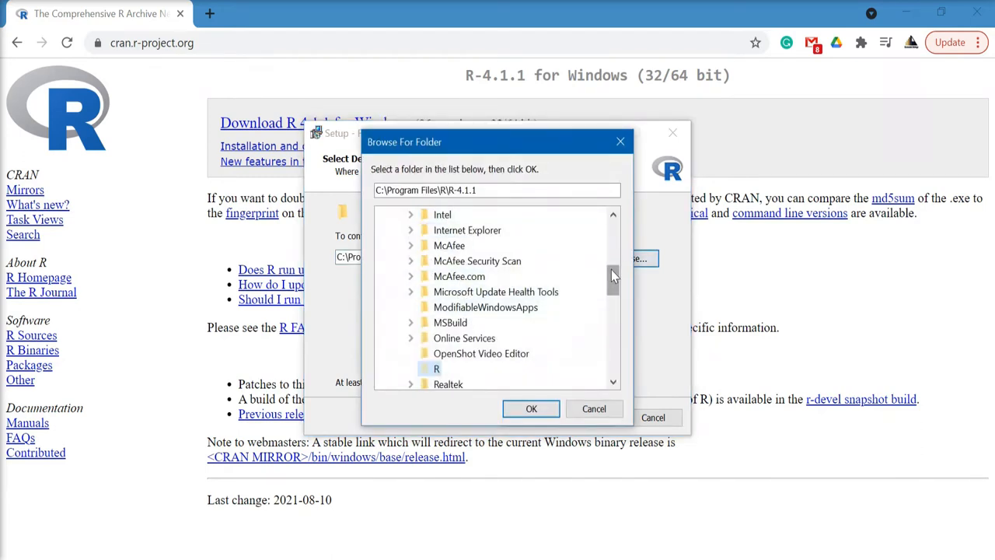
pyautogui.scroll(3)
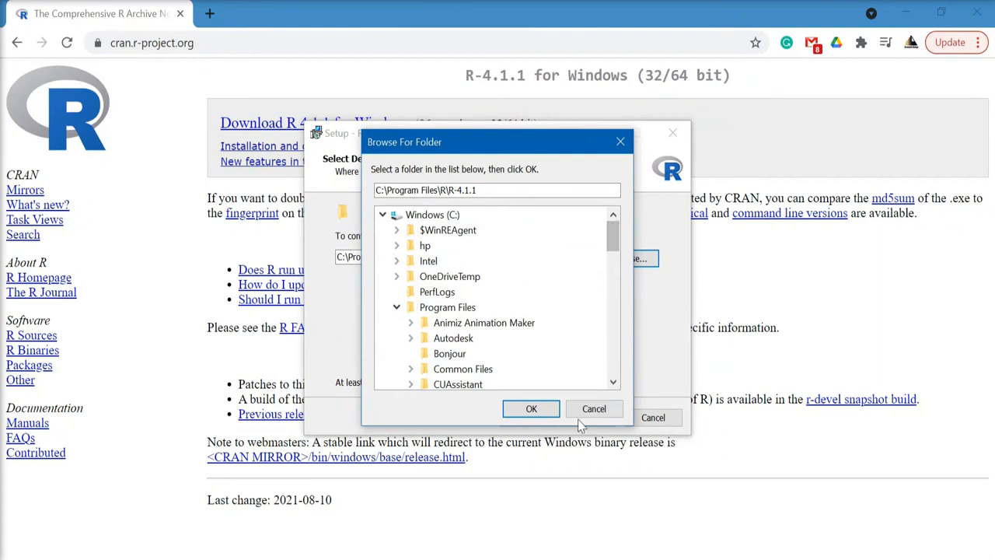
pyautogui.click(532, 409)
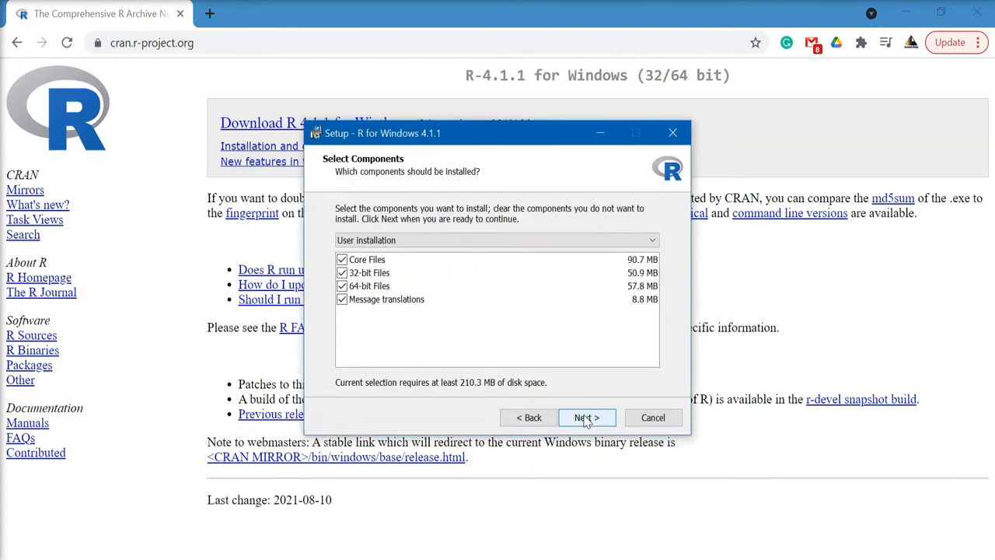
pyautogui.moveTo(404, 303)
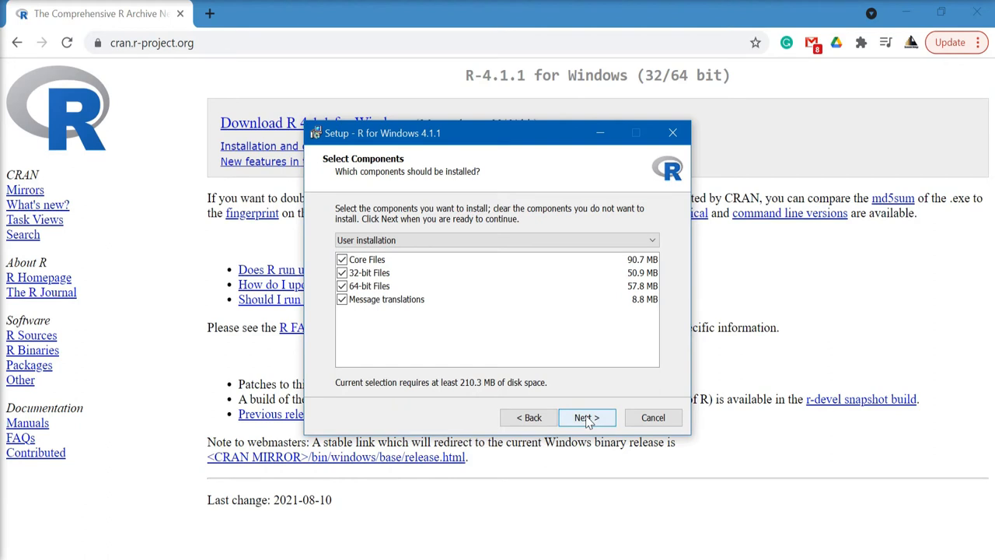
# Keep all components, startup option No and the R Start Menu folder, add a desktop shortcut, and install
pyautogui.click(584, 417)
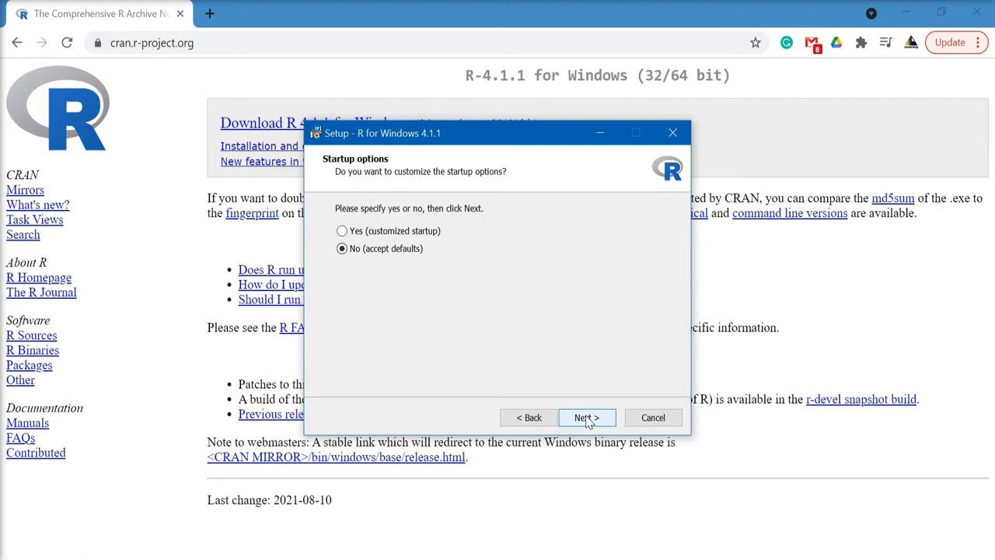
pyautogui.click(586, 416)
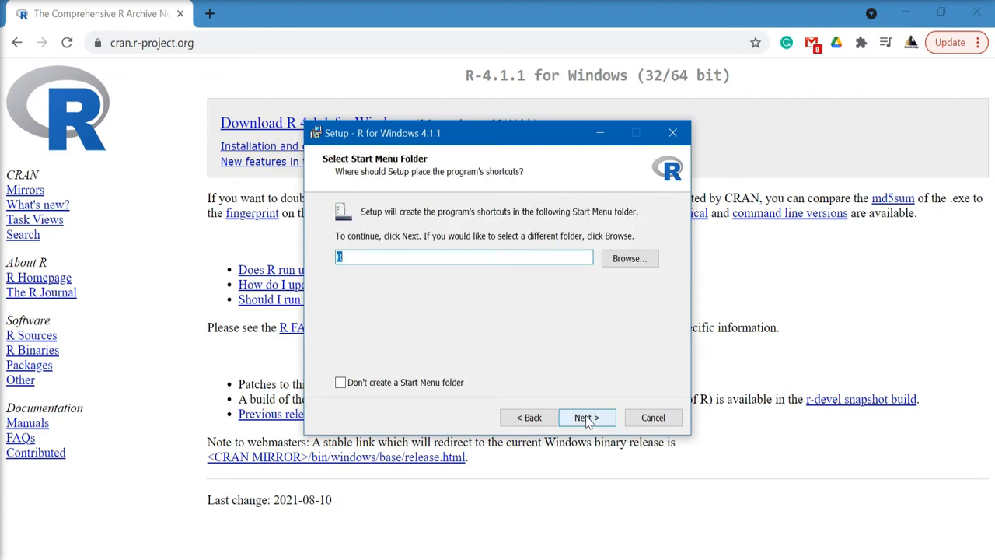
pyautogui.click(586, 416)
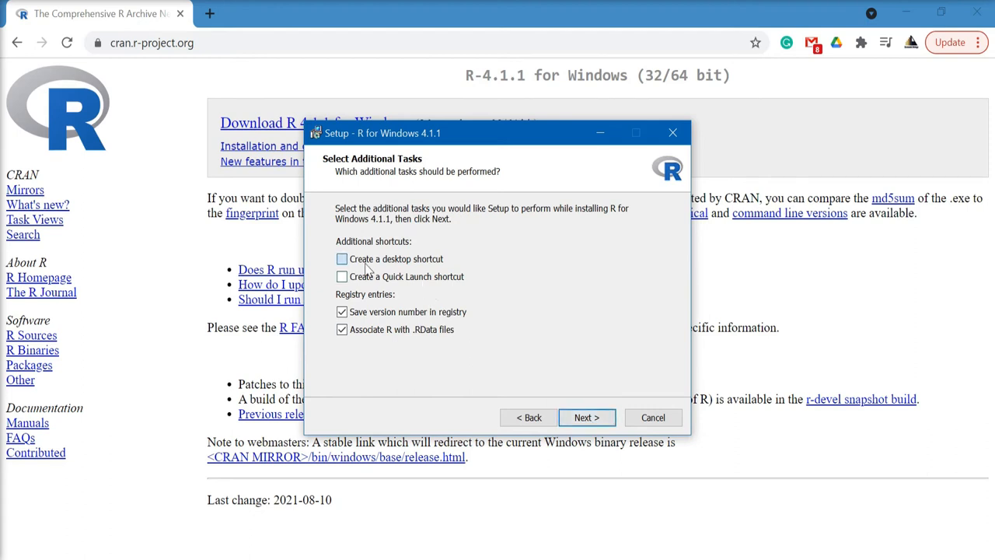
pyautogui.click(343, 258)
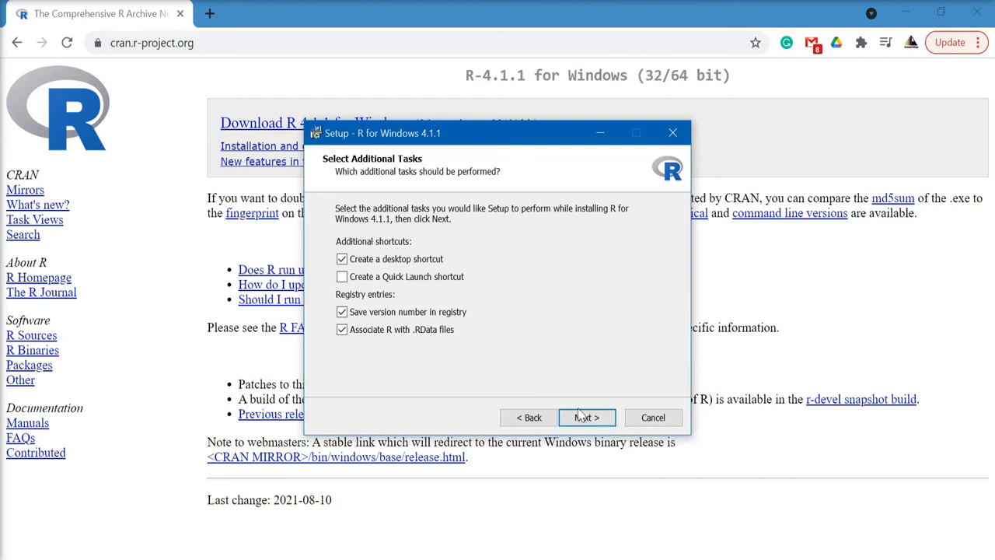
pyautogui.click(586, 417)
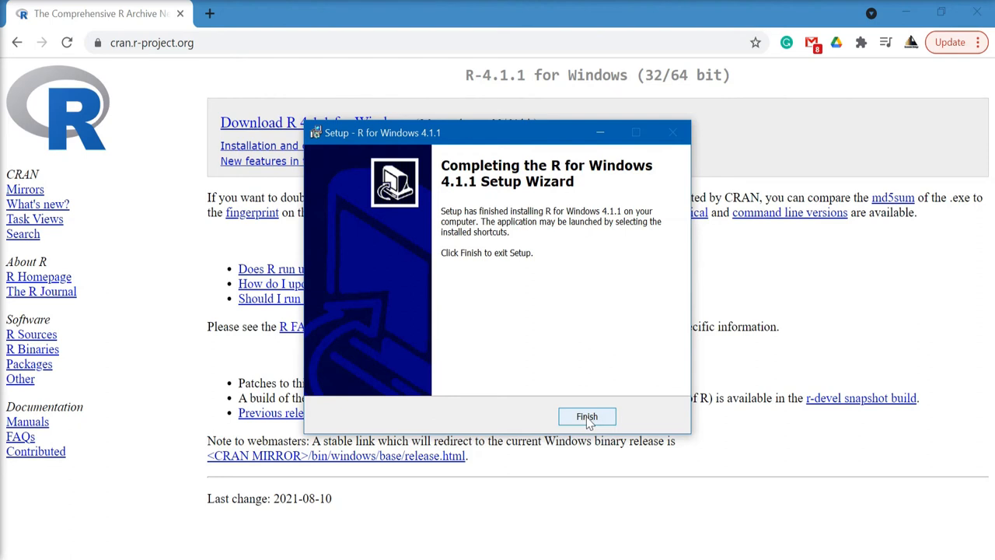
# Finish the setup once R 4.1.1 has installed
pyautogui.click(586, 416)
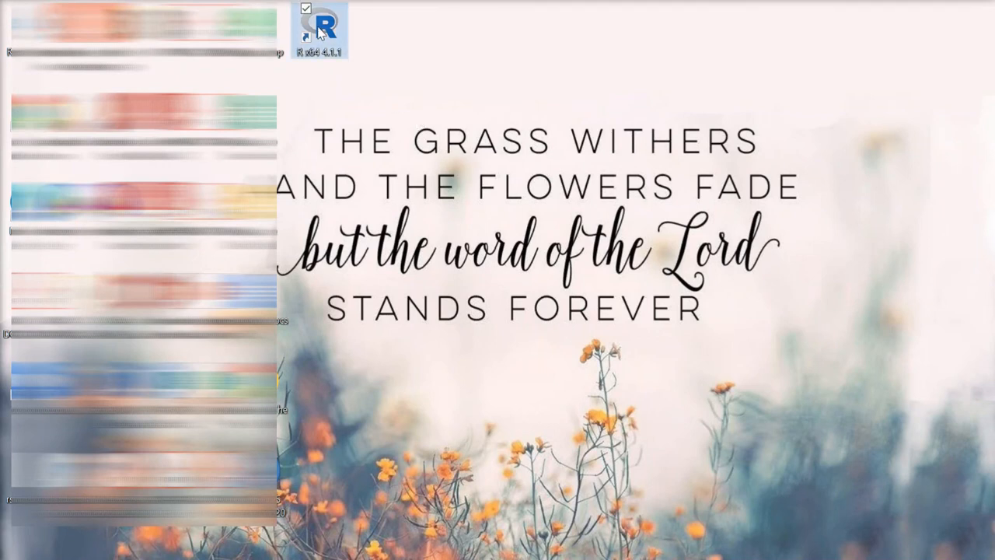
pyautogui.moveTo(323, 39)
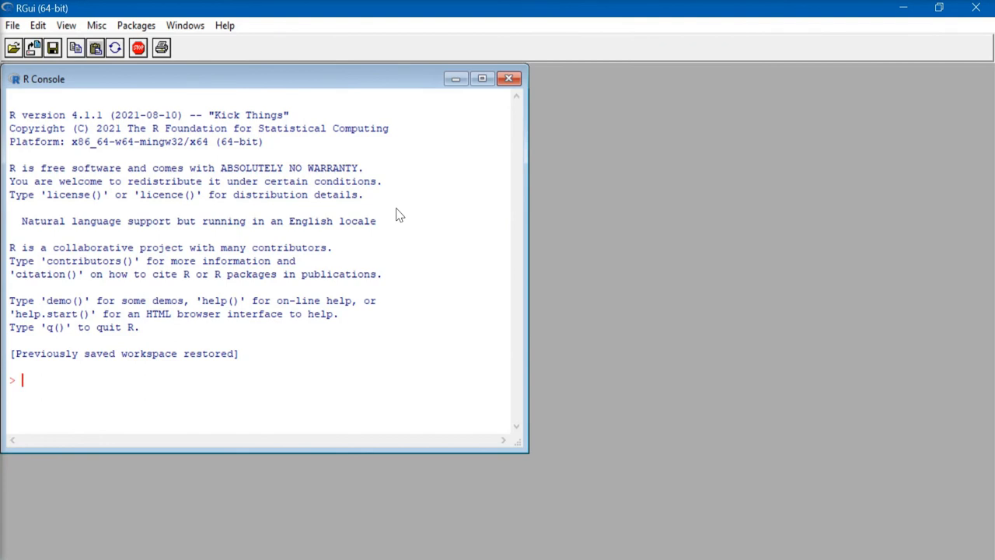
pyautogui.moveTo(437, 260)
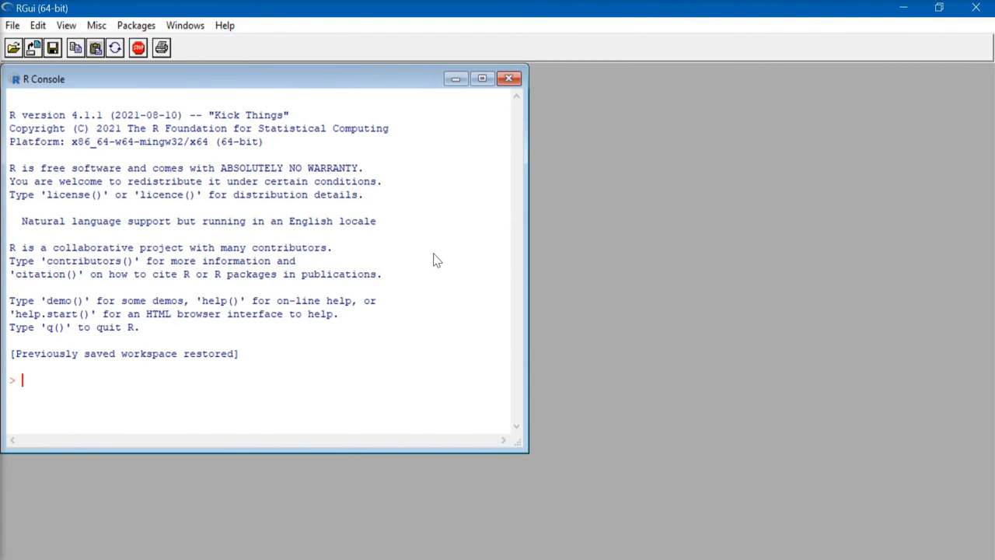